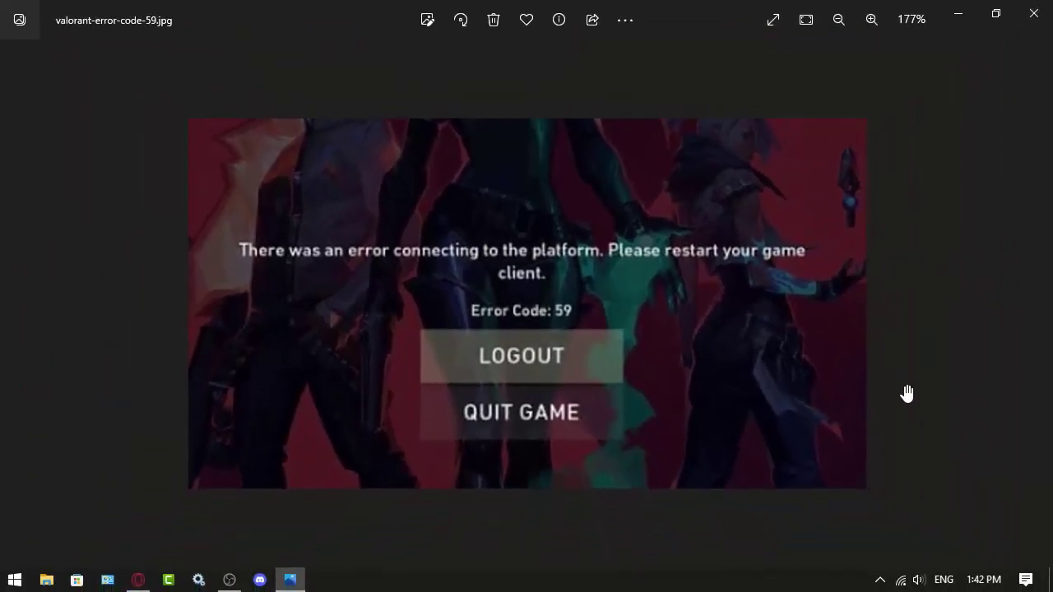
- Restore the error screenshot to normal size and bring up the taskbar options for Task Manager
left_click(837, 20)
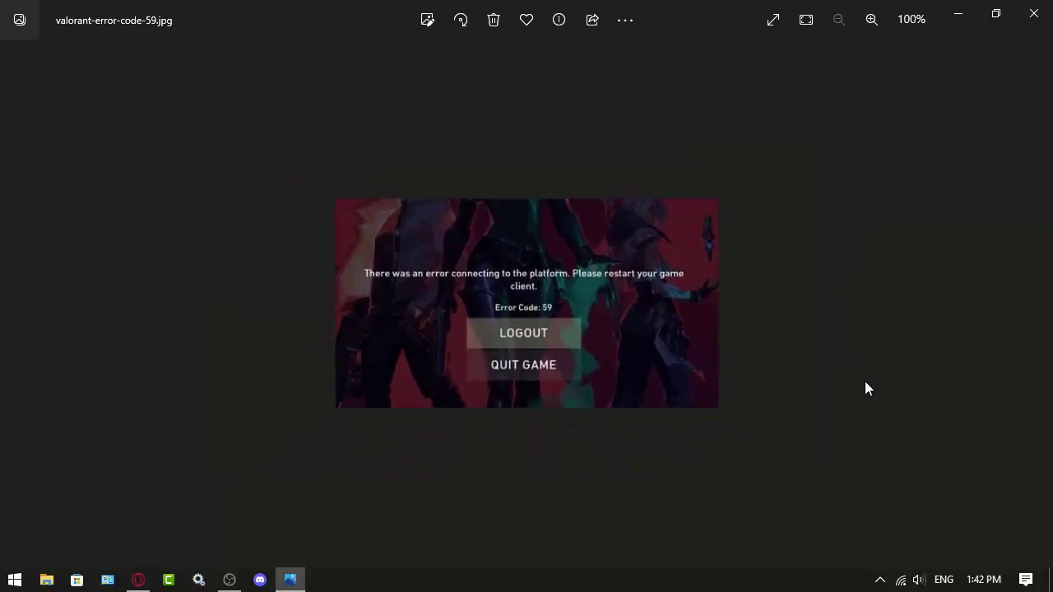
mouse_move(667, 388)
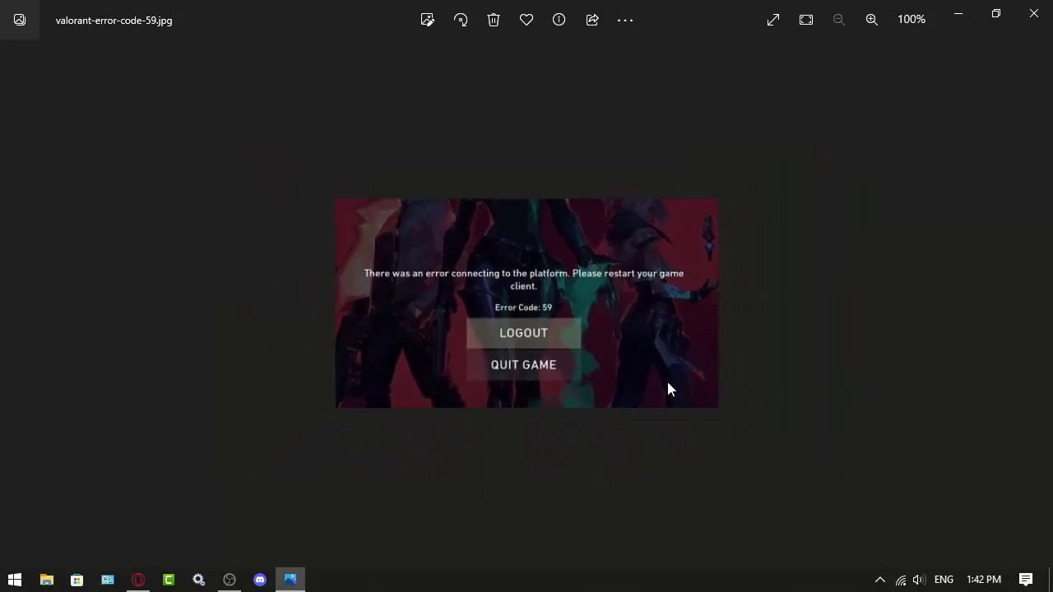
mouse_move(712, 431)
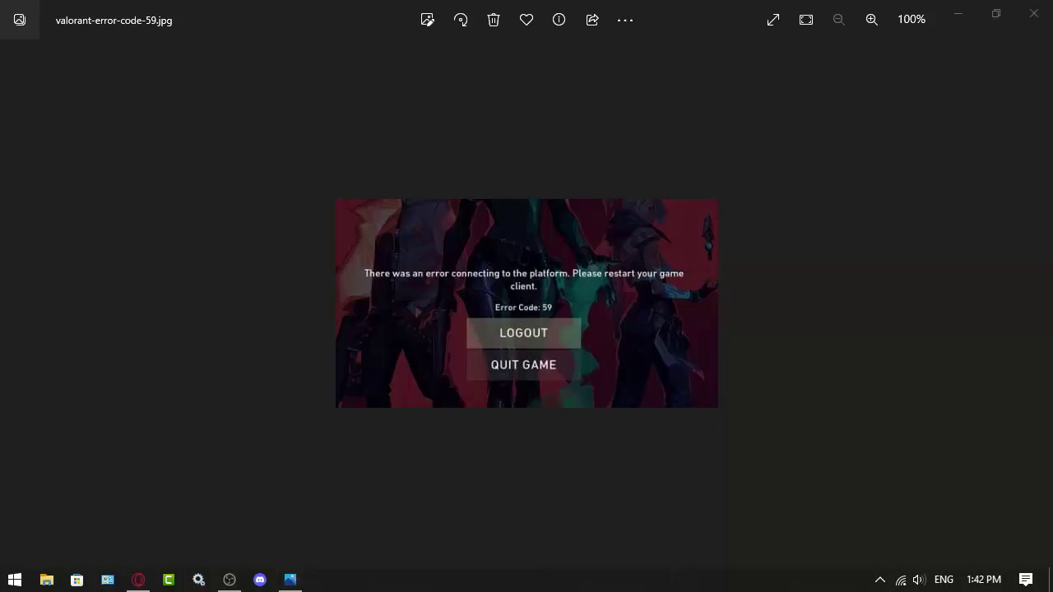
mouse_move(687, 589)
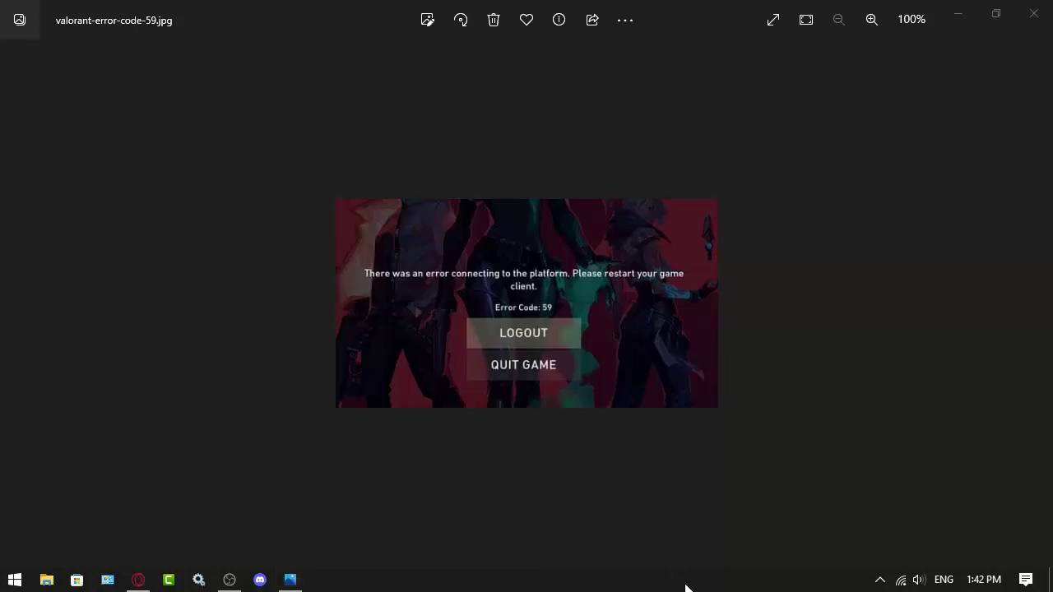
mouse_move(530, 369)
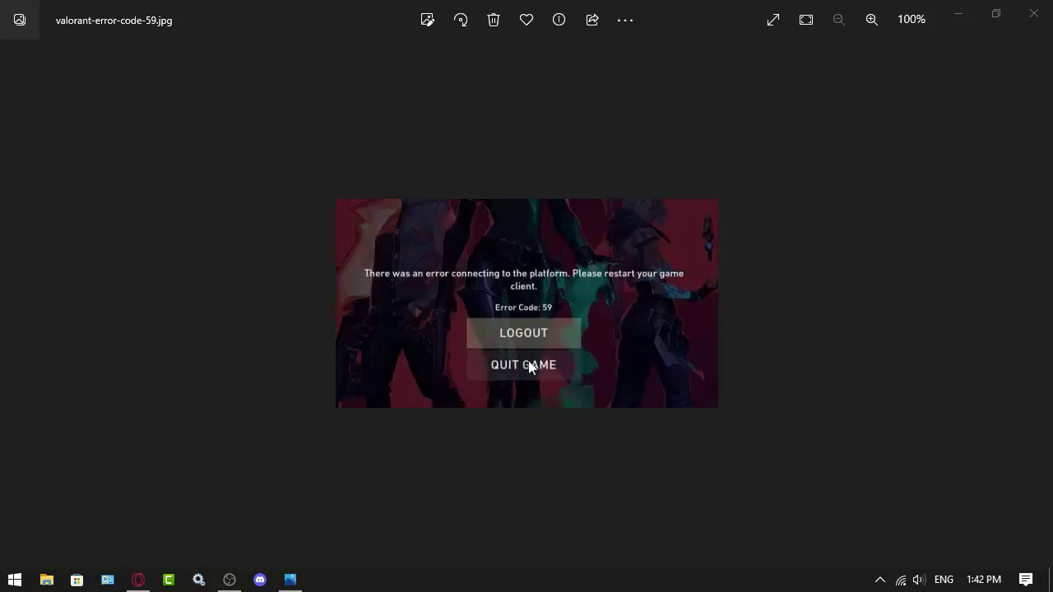
mouse_move(549, 419)
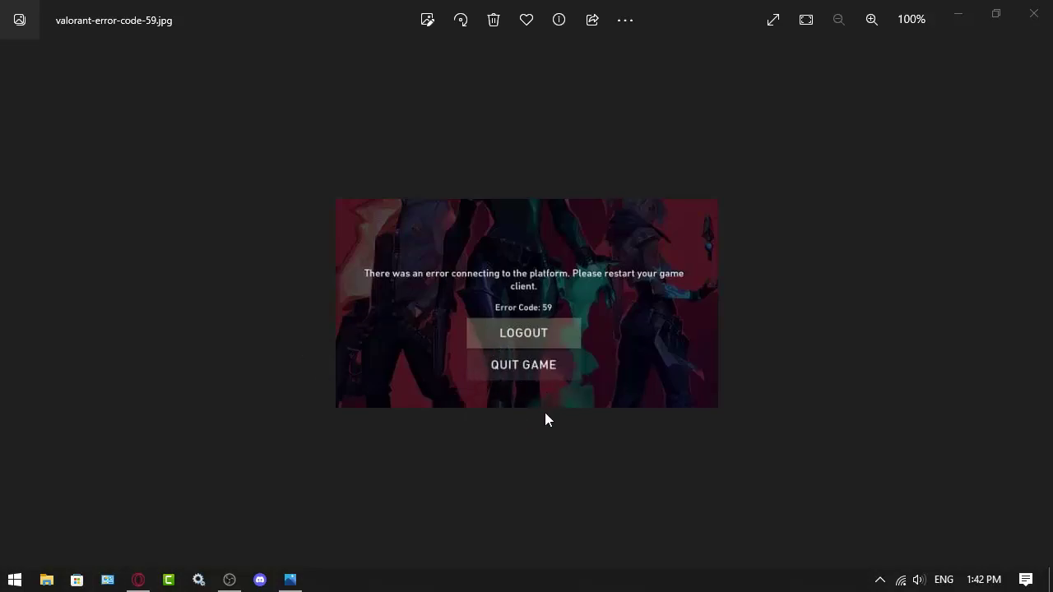
mouse_move(557, 582)
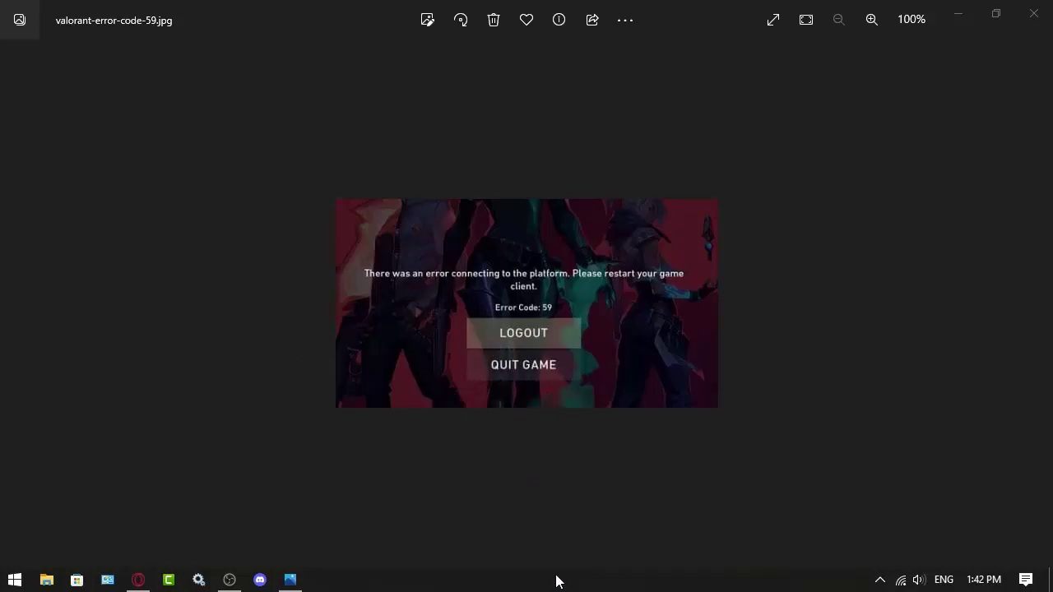
right_click(559, 579)
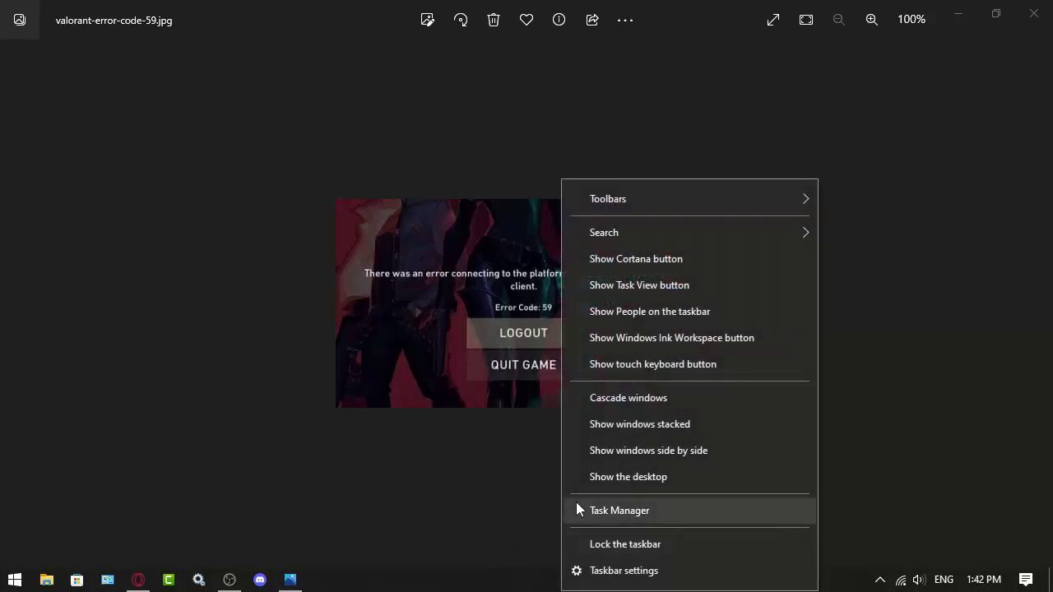
mouse_move(622, 520)
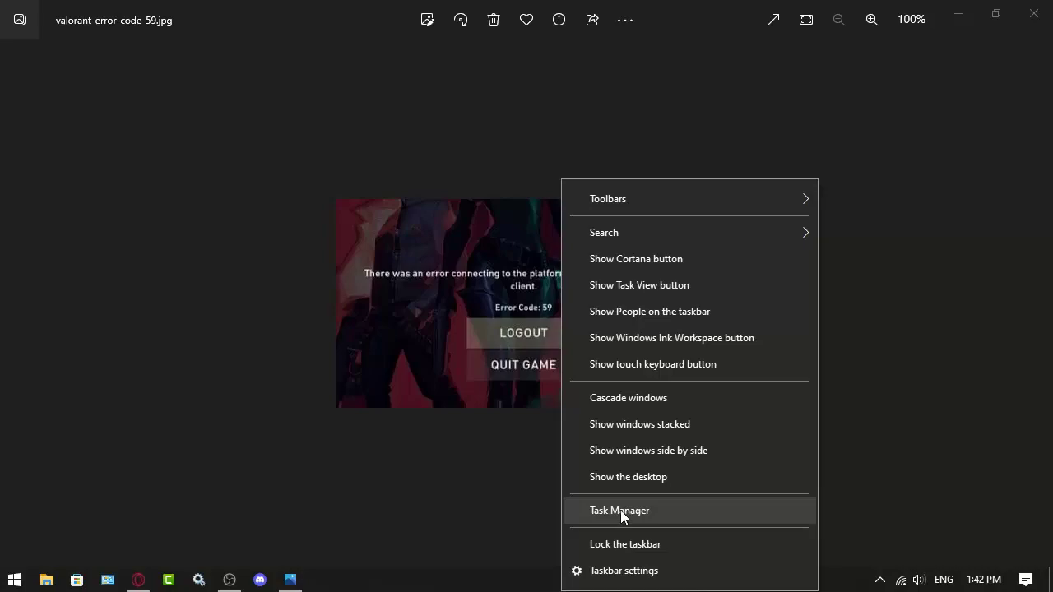
mouse_move(888, 584)
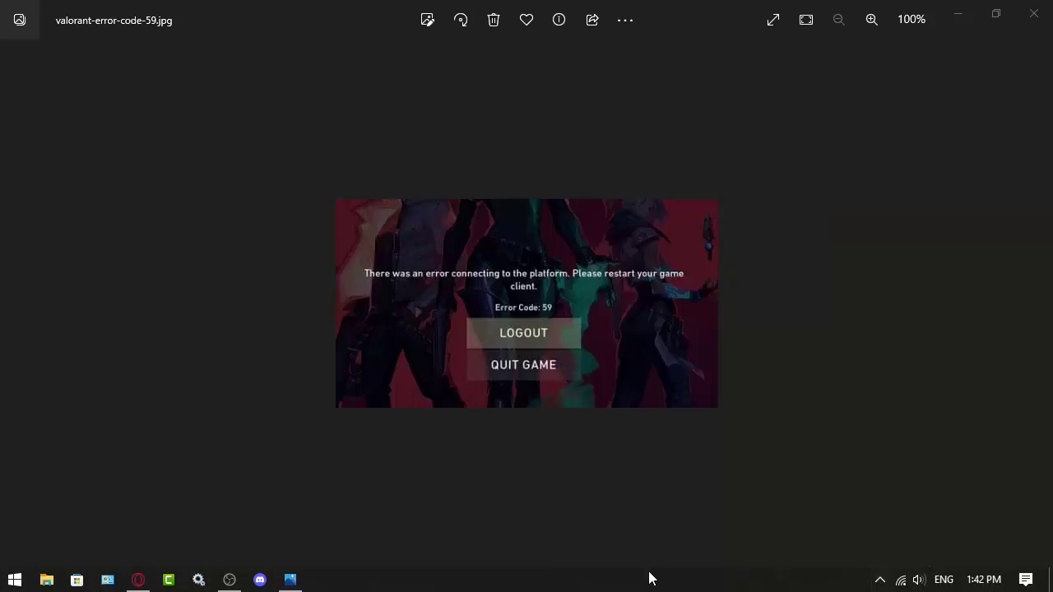
mouse_move(640, 578)
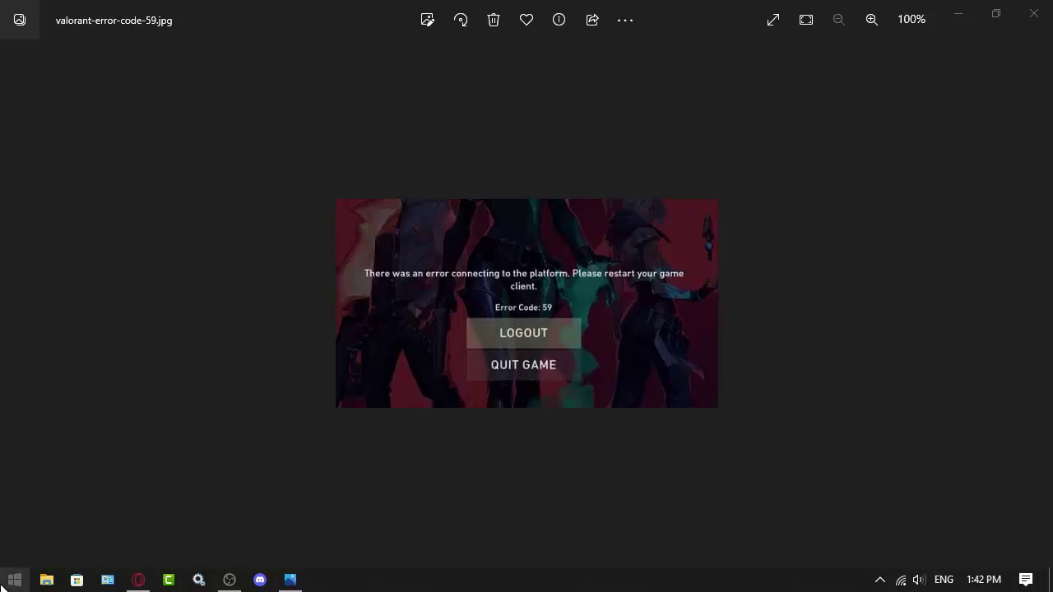
mouse_move(658, 554)
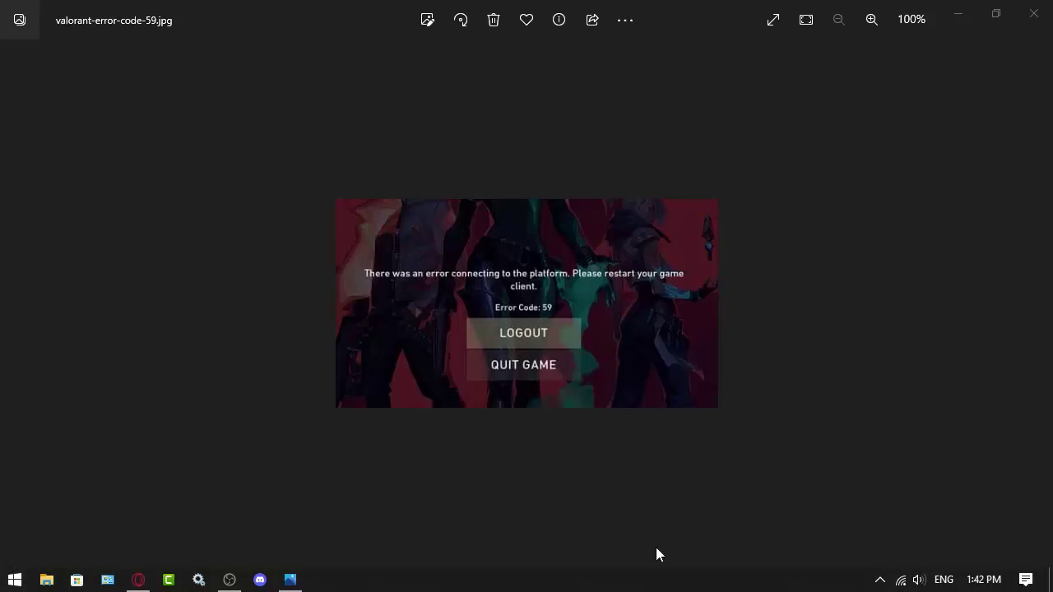
mouse_move(89, 457)
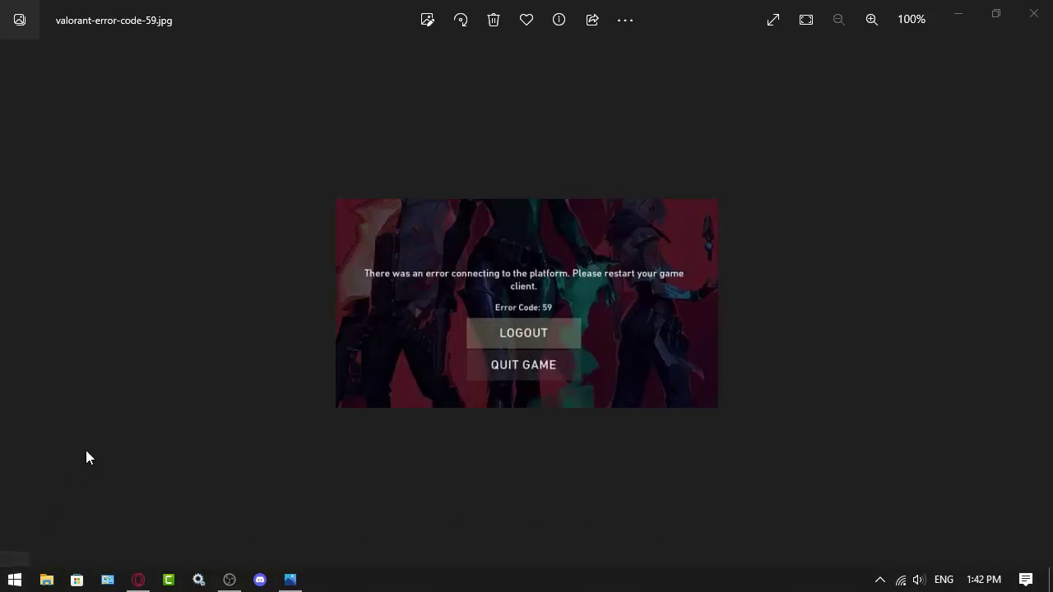
mouse_move(517, 571)
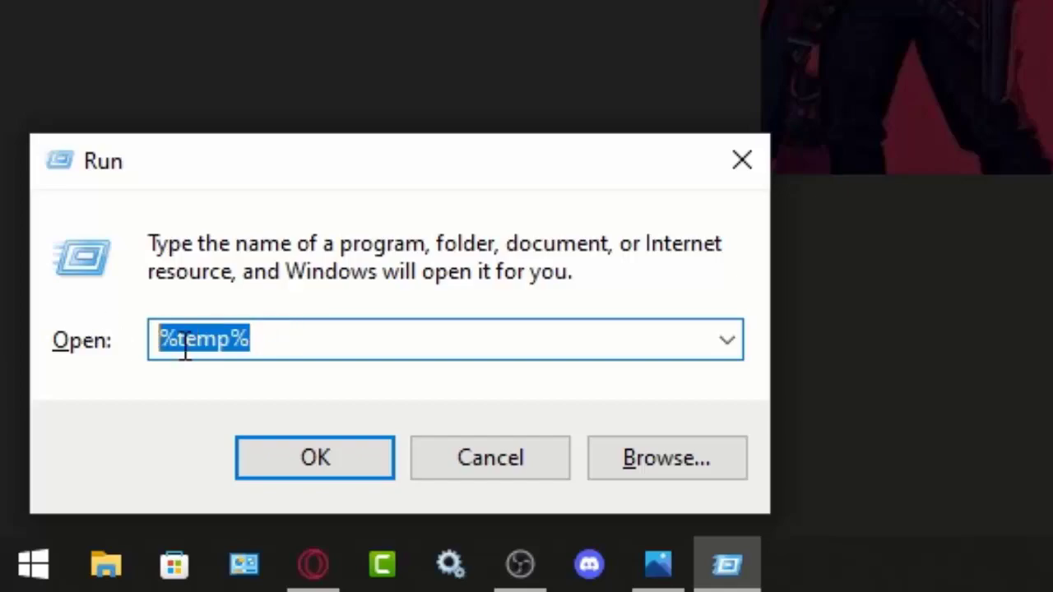
- Delete everything in the %temp% folder, skipping all files still in use
left_click(314, 457)
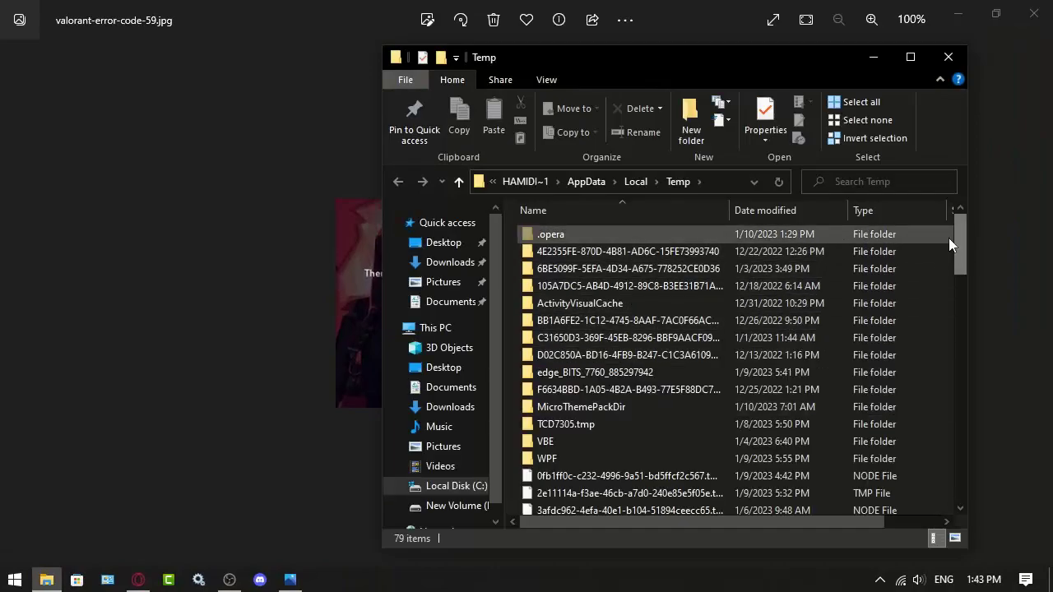
left_click(910, 55)
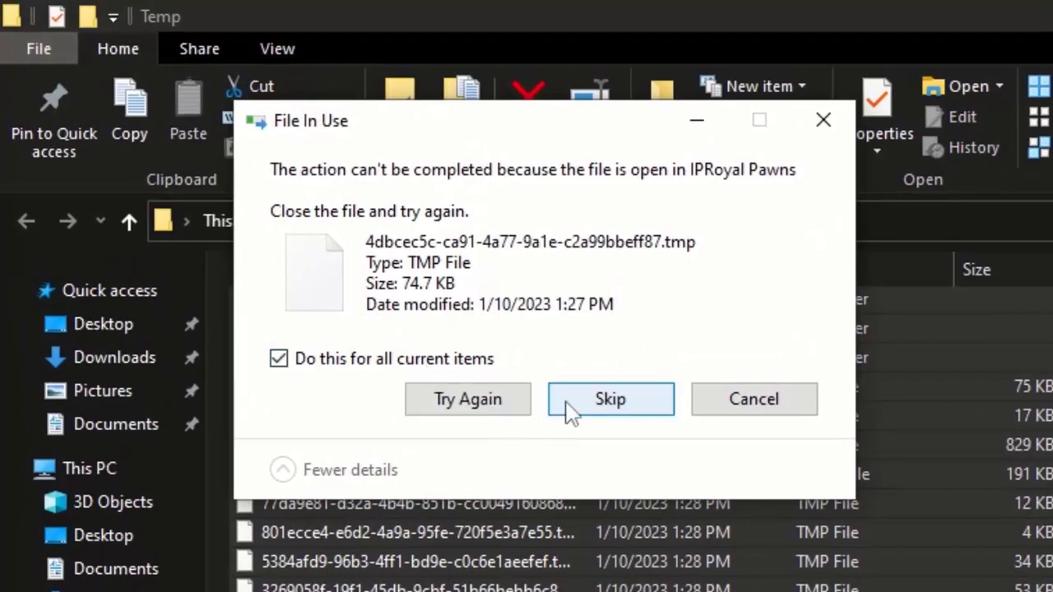
left_click(611, 400)
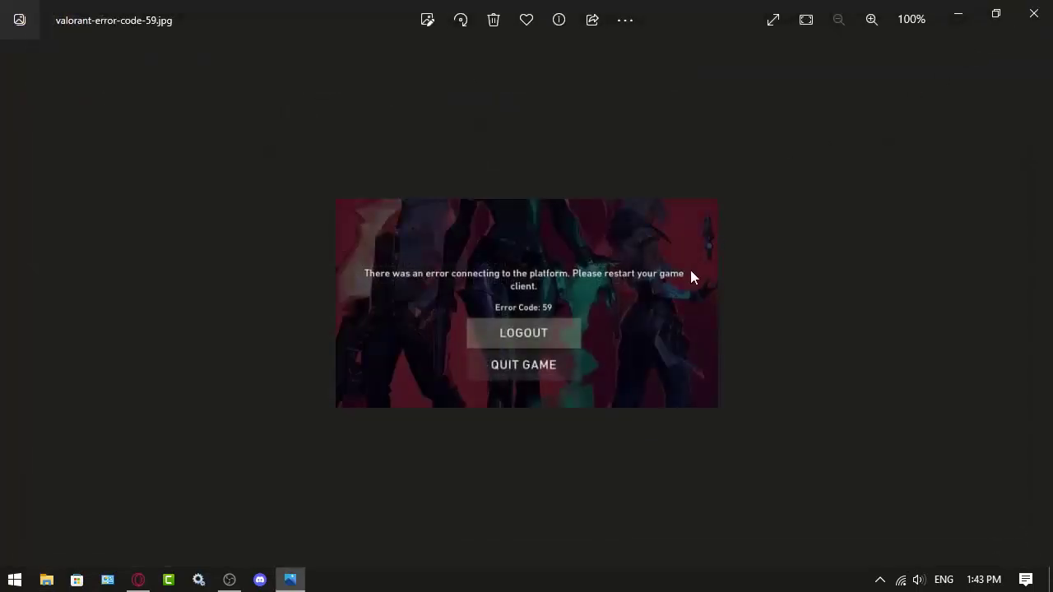
mouse_move(796, 379)
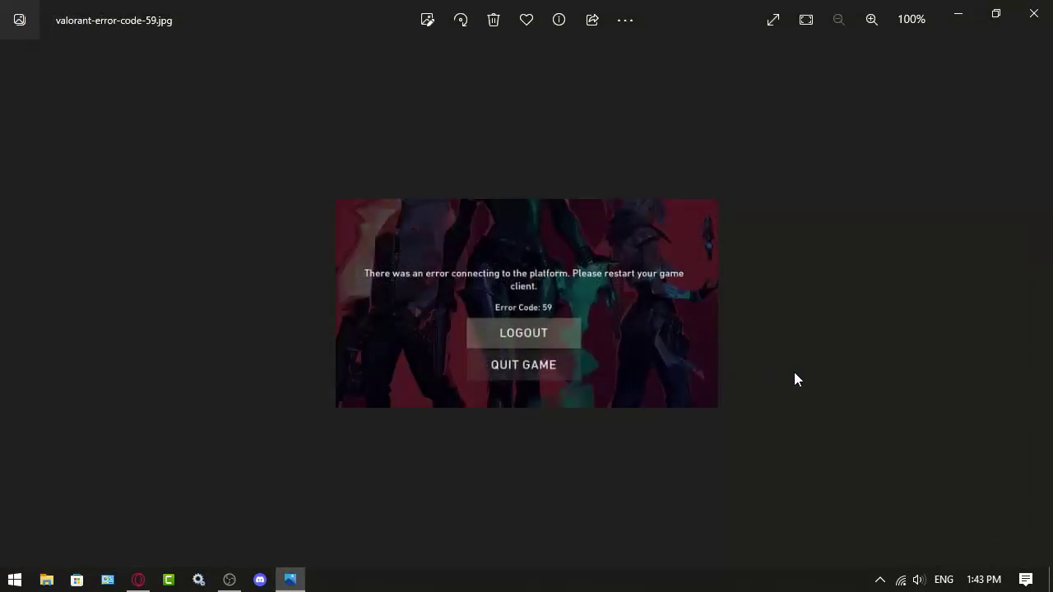
left_click(13, 579)
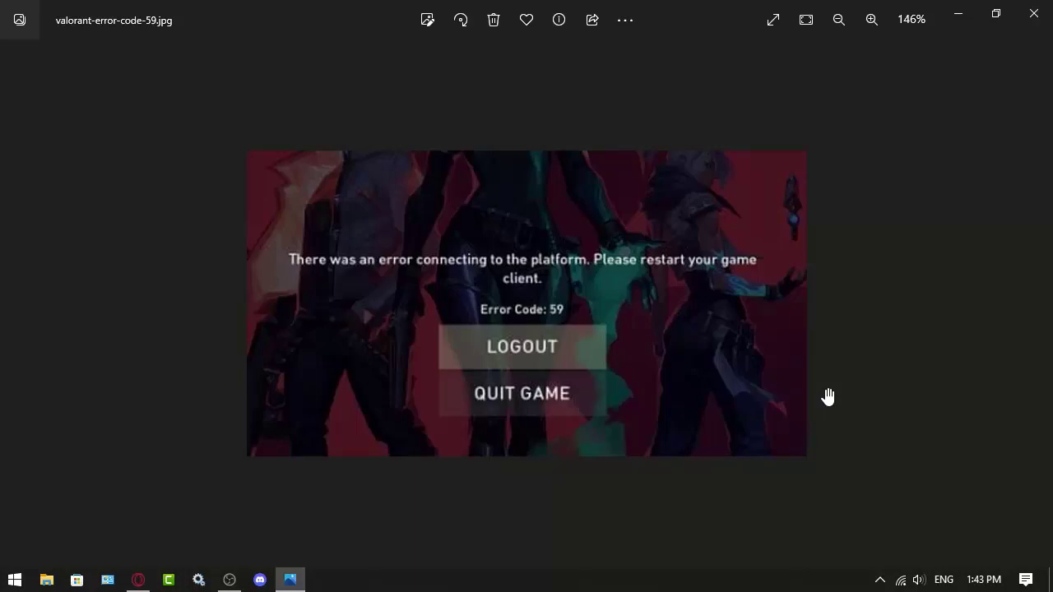
mouse_move(829, 450)
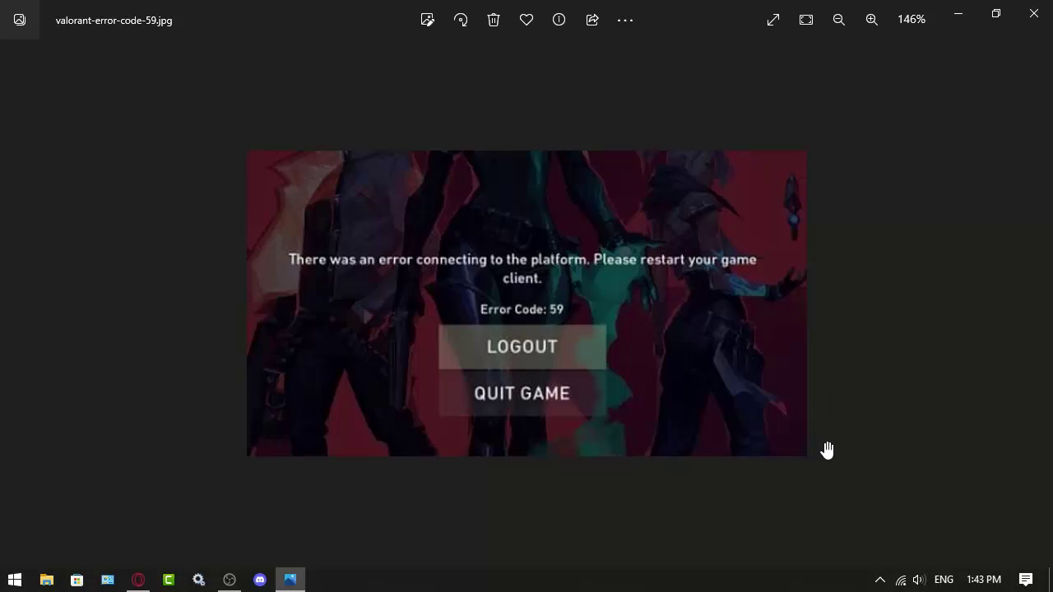
left_click(837, 20)
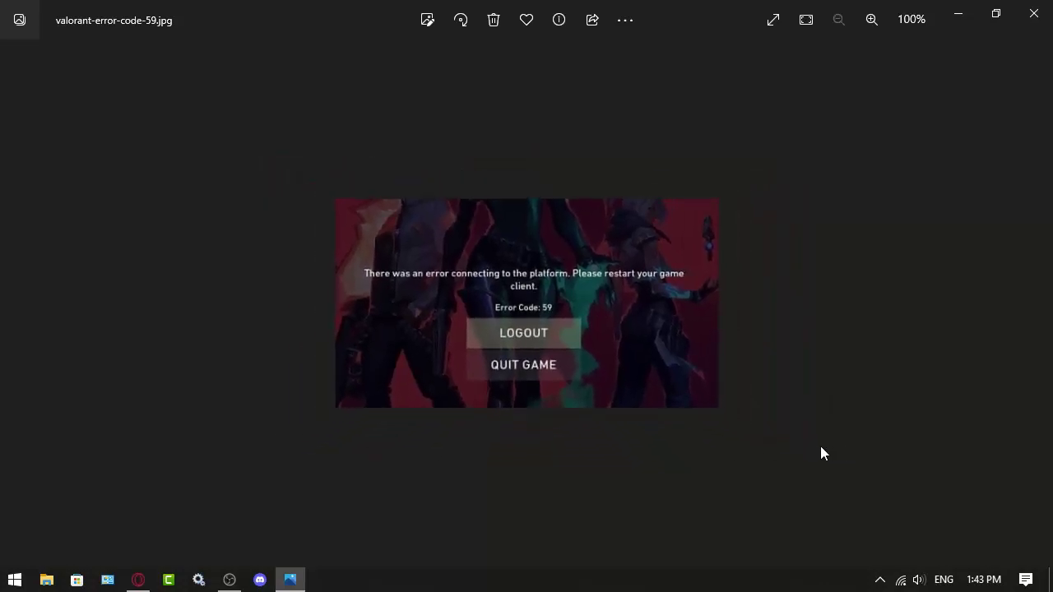
mouse_move(803, 460)
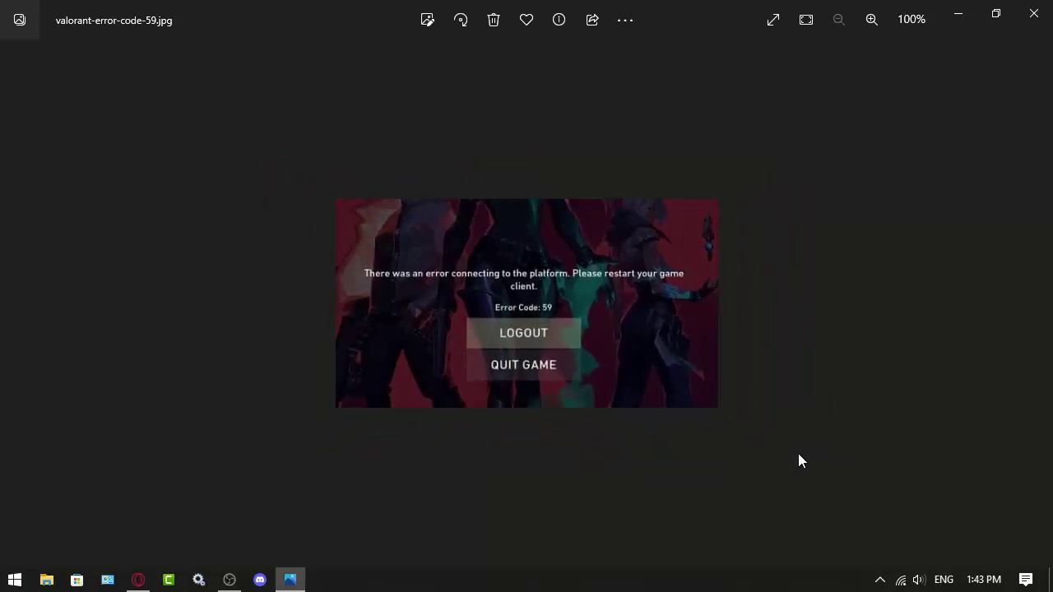
mouse_move(645, 418)
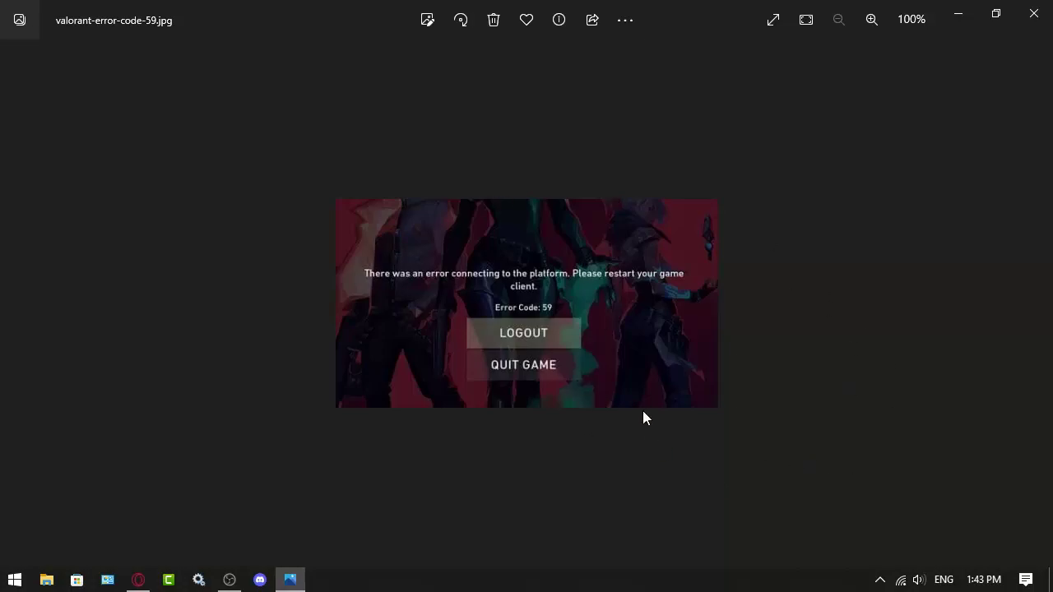
mouse_move(398, 413)
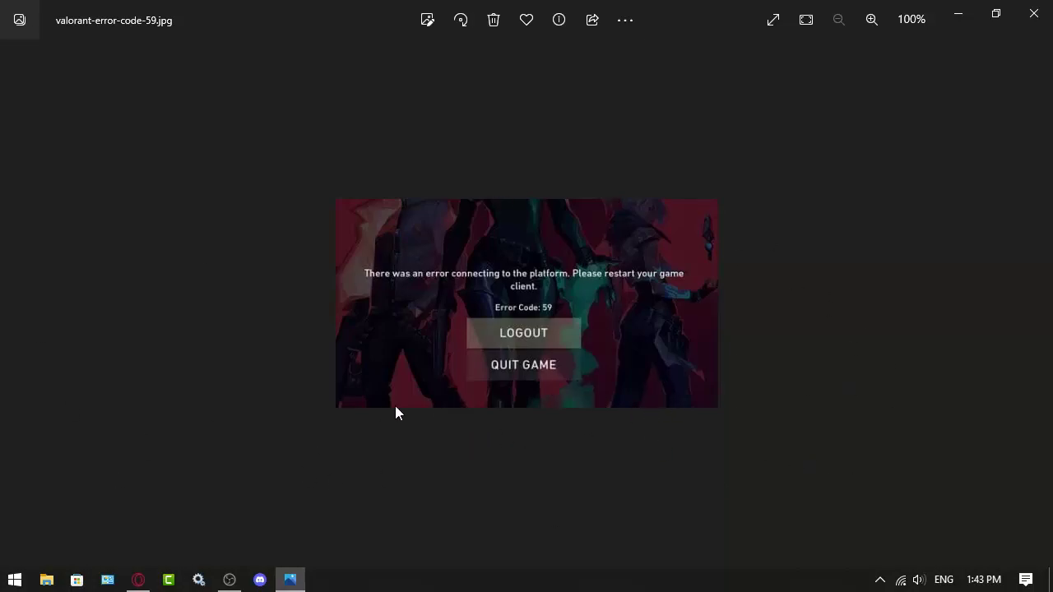